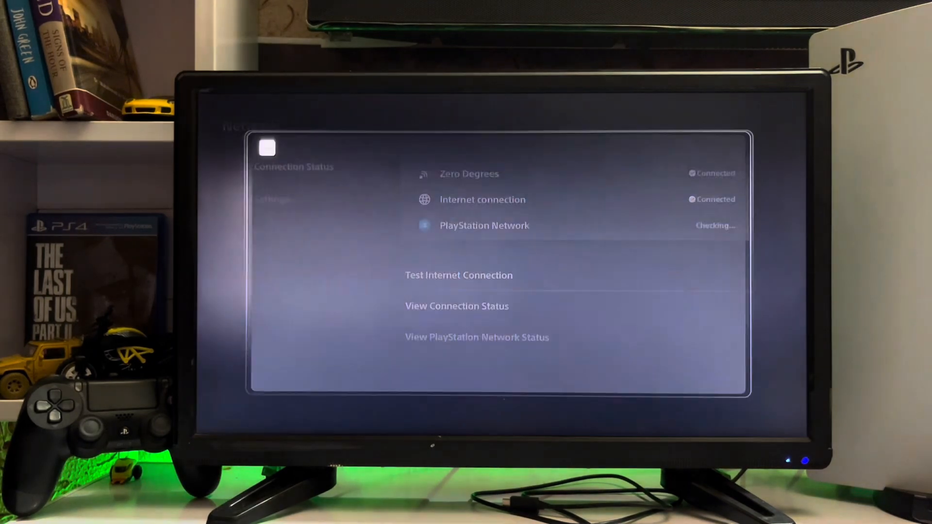
- Go to Network settings and Set Up Internet Connection to reach Zero Degrees' DNS choices
{"action": "left_click", "coordinate": [477, 337]}
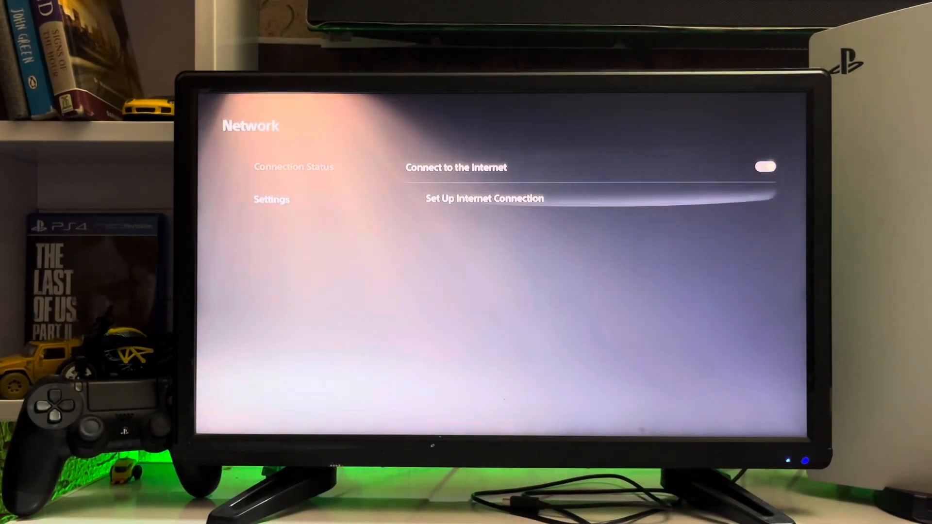
{"action": "left_click", "coordinate": [484, 198]}
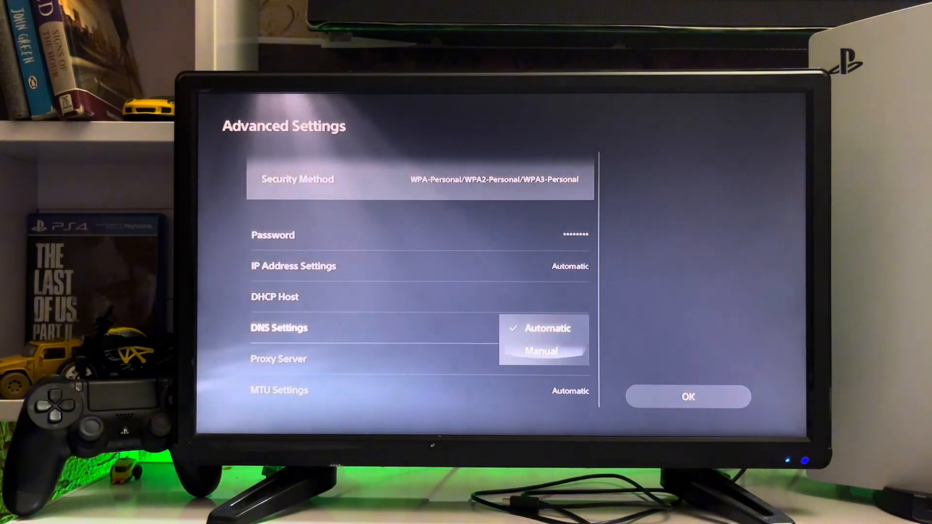
- Make DNS Manual with primary 8.8.8.8, dismiss the secondary DNS warning, and save to reconnect
{"action": "left_click", "coordinate": [541, 351]}
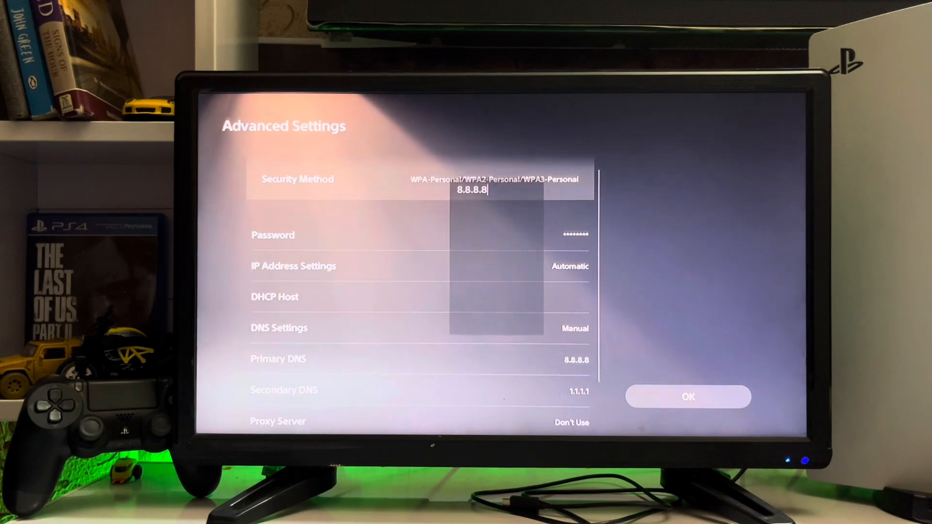
{"action": "left_click", "coordinate": [472, 189]}
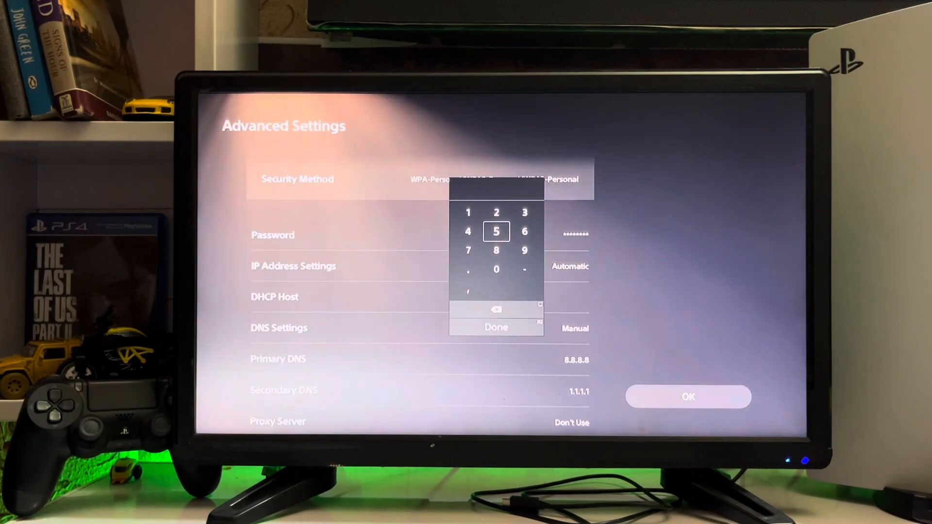
{"action": "left_click", "coordinate": [495, 327]}
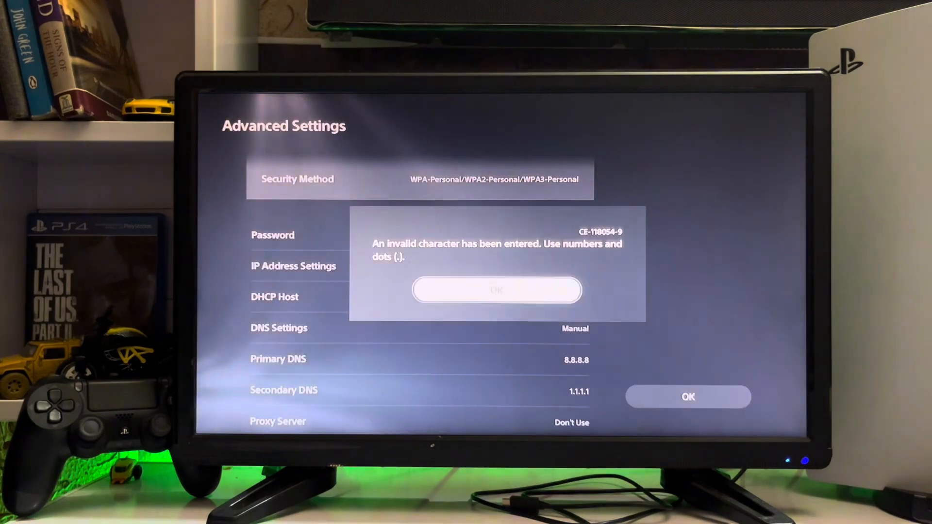
{"action": "left_click", "coordinate": [497, 290]}
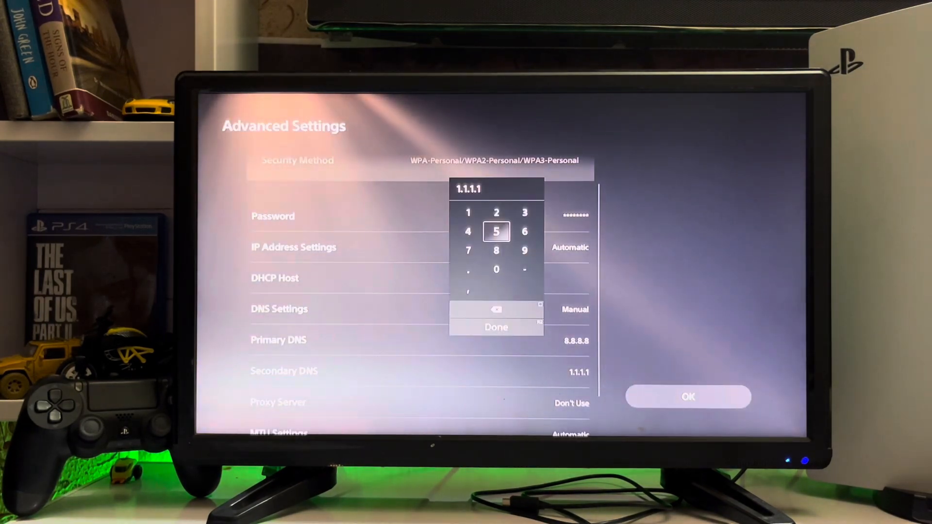
{"action": "left_click", "coordinate": [496, 328]}
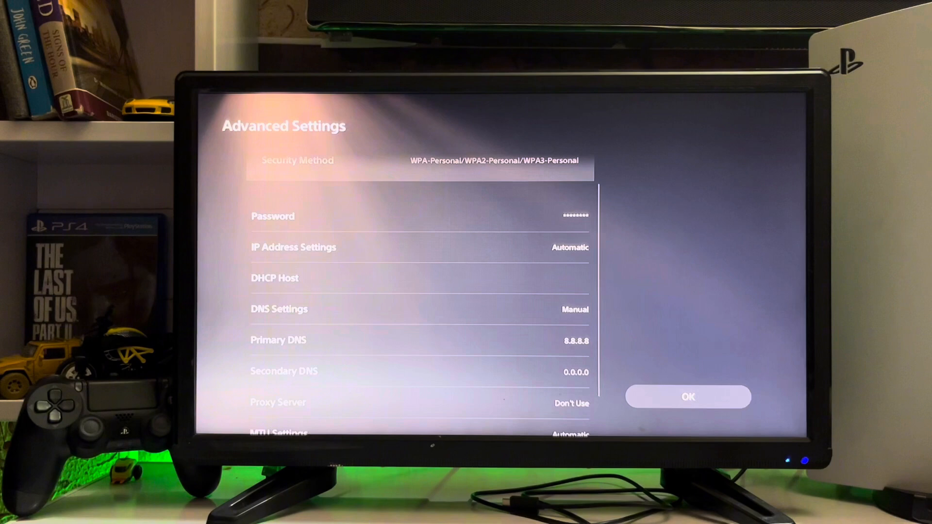
{"action": "scroll", "scroll_direction": "down", "scroll_amount": 3}
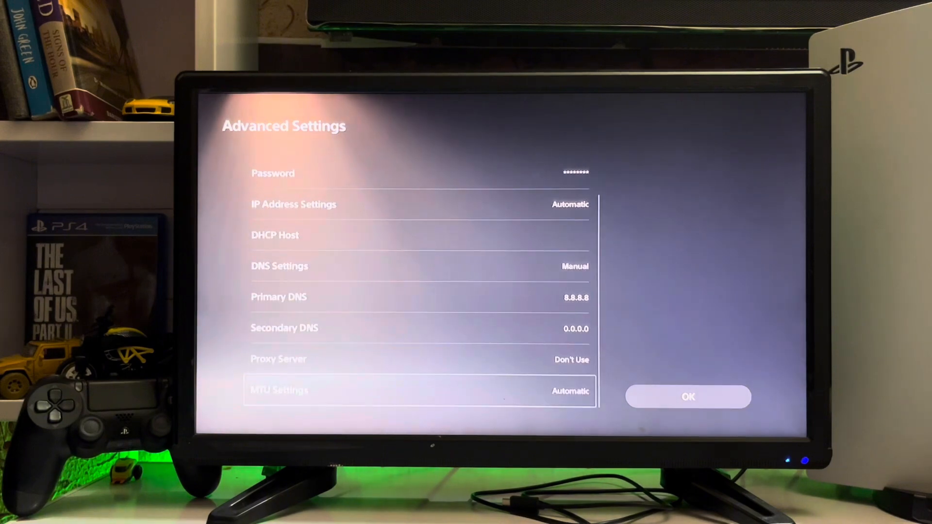
{"action": "left_click", "coordinate": [688, 397]}
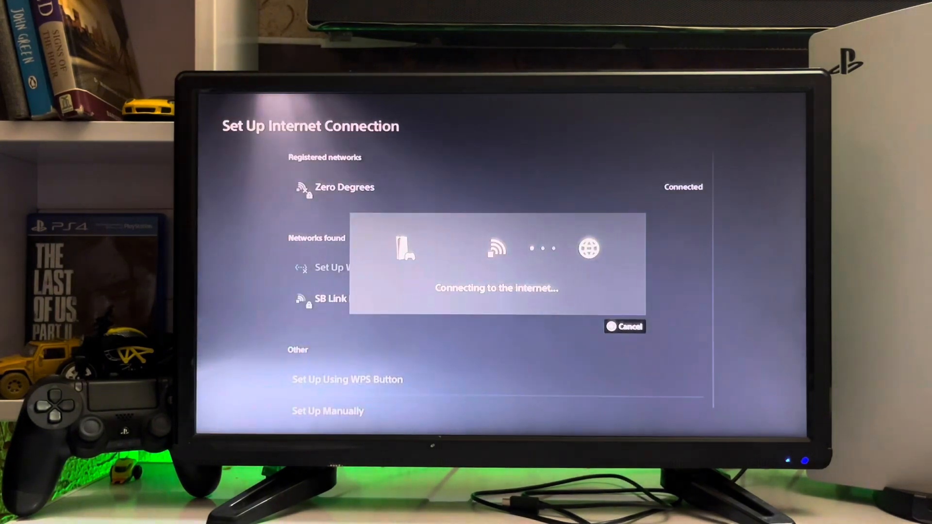